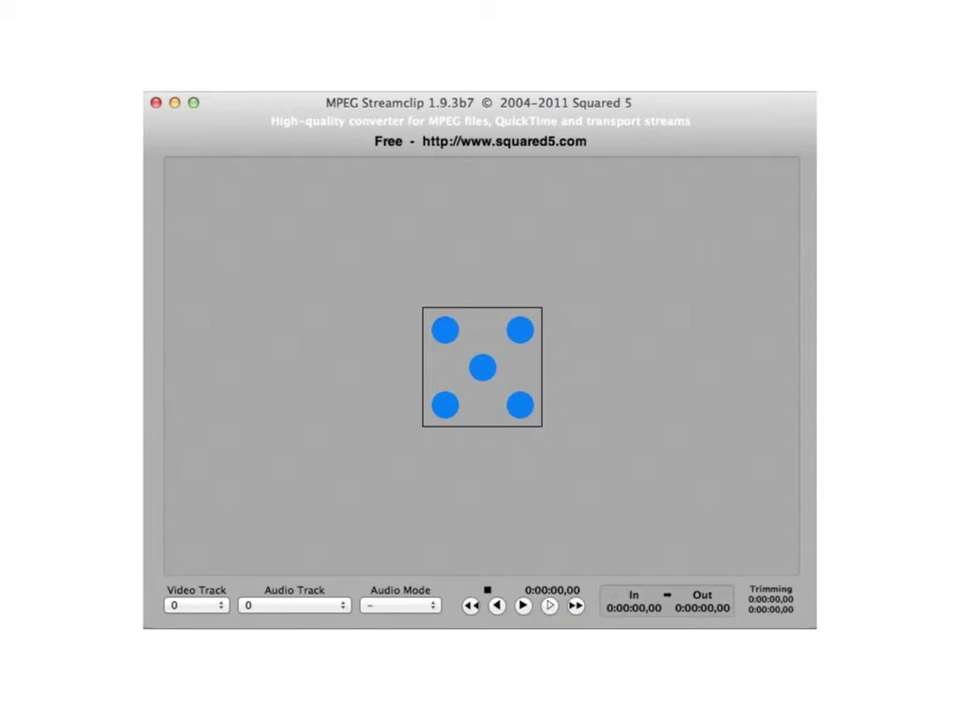
- Open Meatballs Final campfire (hq).mp4 via File > Open Files
{"action": "left_click", "coordinate": [376, 92]}
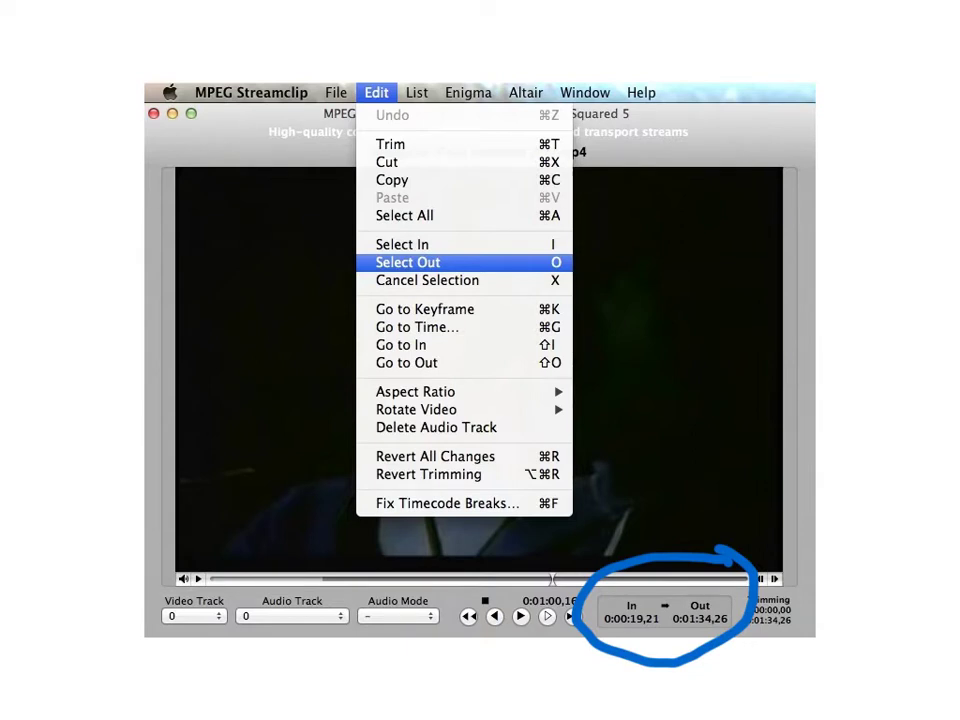
{"action": "mouse_move", "coordinate": [392, 144]}
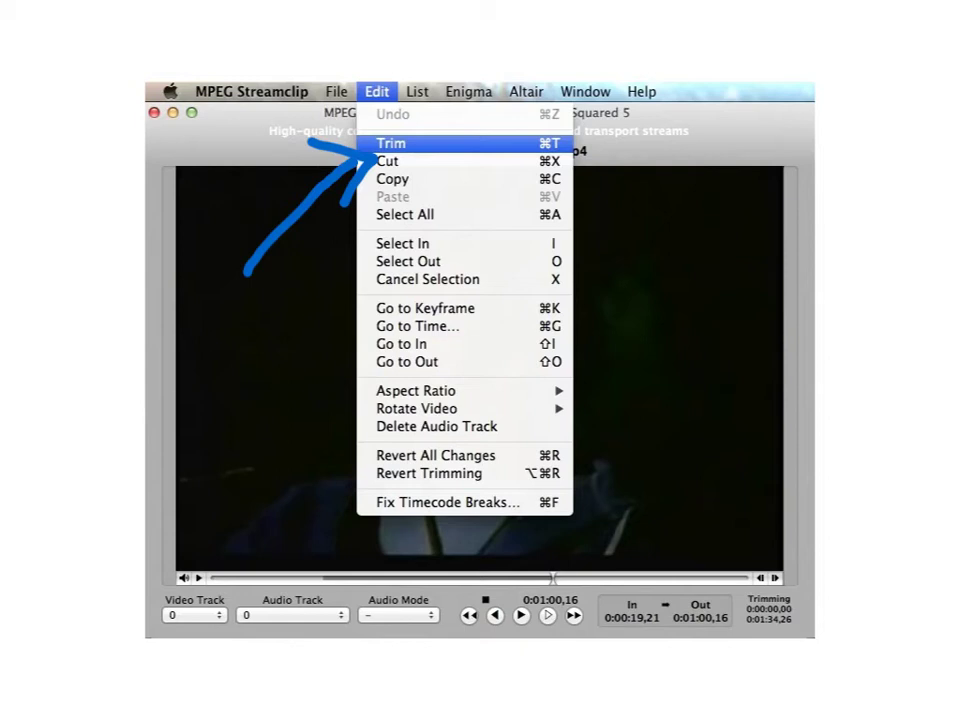
- Trim the clip to the section between 0:00:19,21 and 0:01:34,26
{"action": "left_click", "coordinate": [392, 144]}
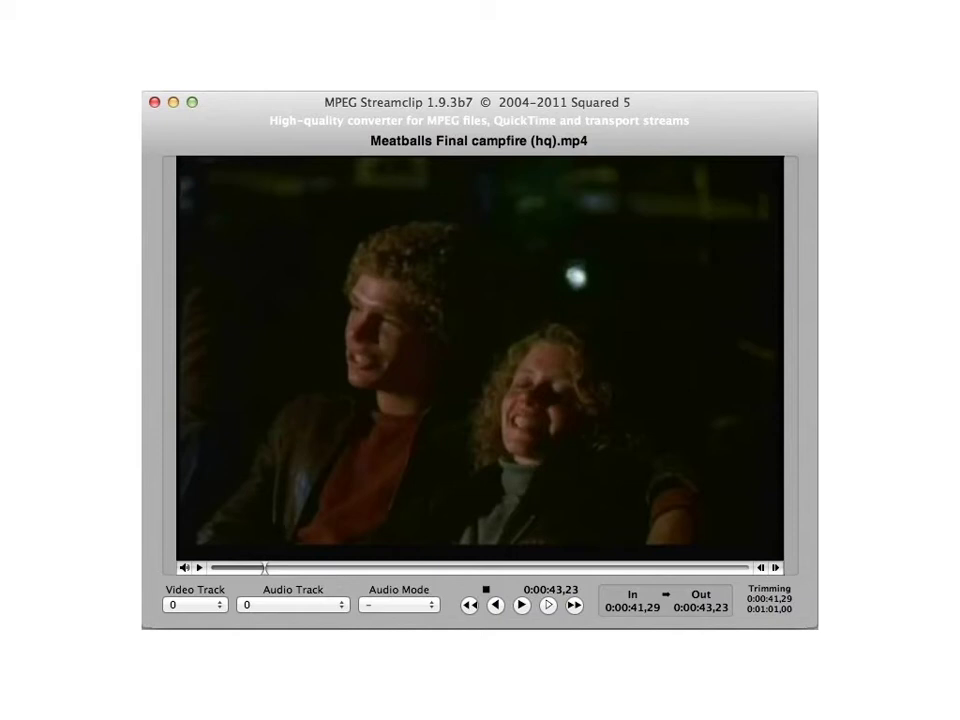
- Cut out the marked 0:00:19,21–0:00:20,07 section of the clip
{"action": "left_click", "coordinate": [376, 92]}
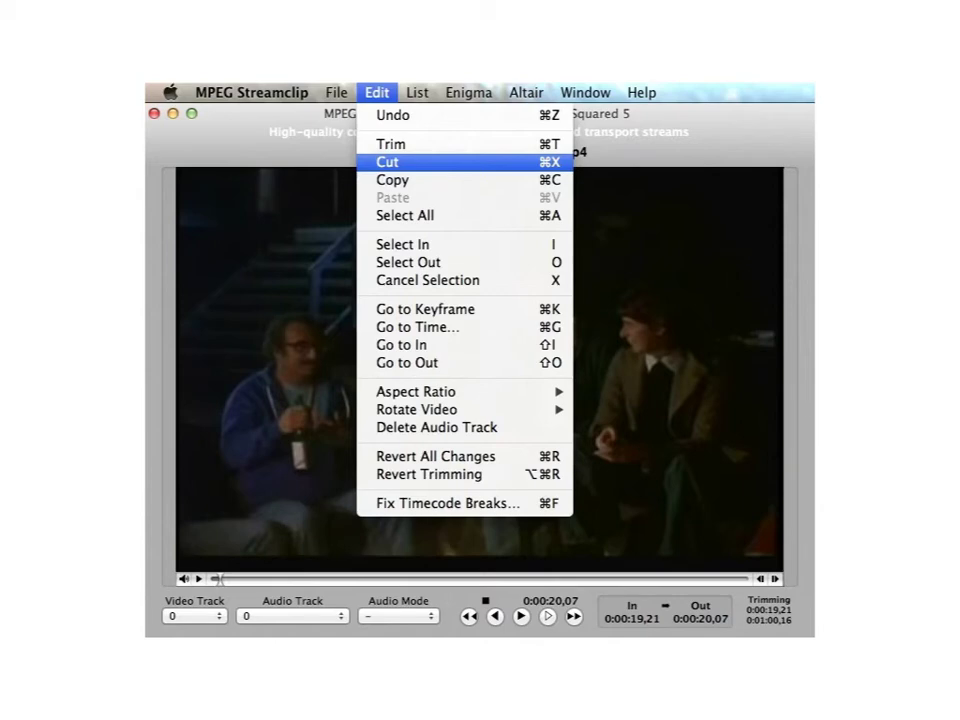
{"action": "left_click", "coordinate": [336, 92]}
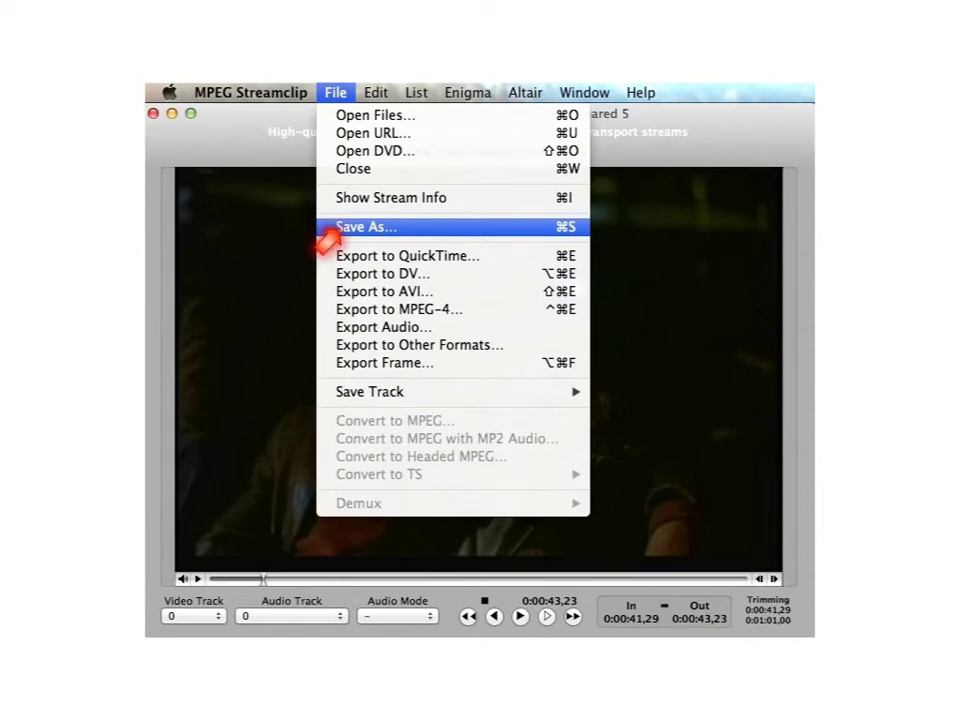
{"action": "mouse_move", "coordinate": [456, 320]}
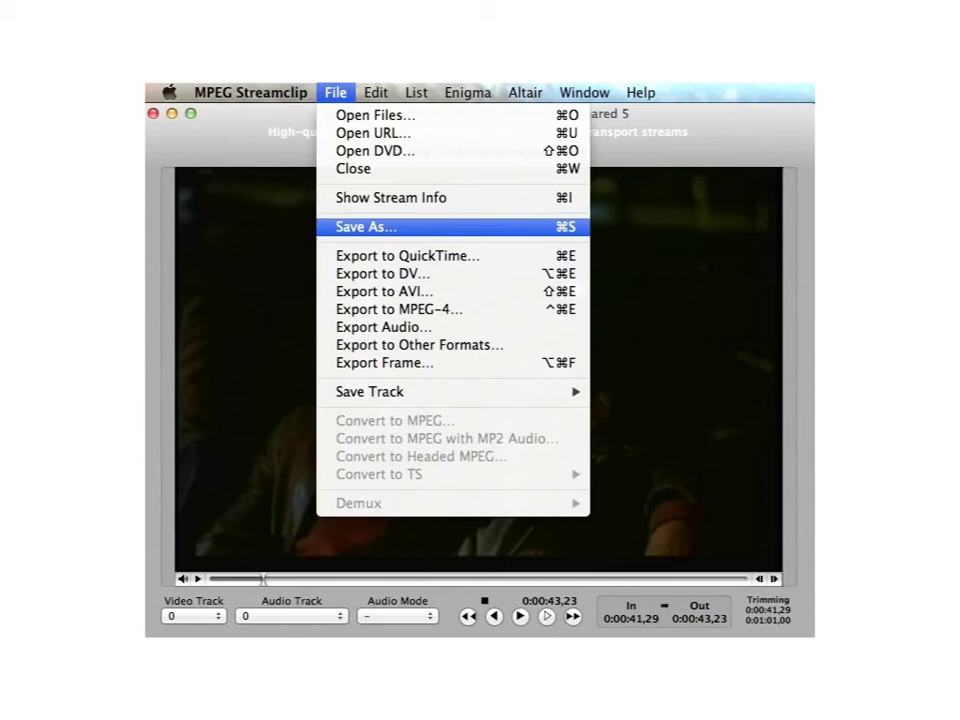
- Choose Save As to create a new MP4 from the edited clip
{"action": "left_click", "coordinate": [364, 228]}
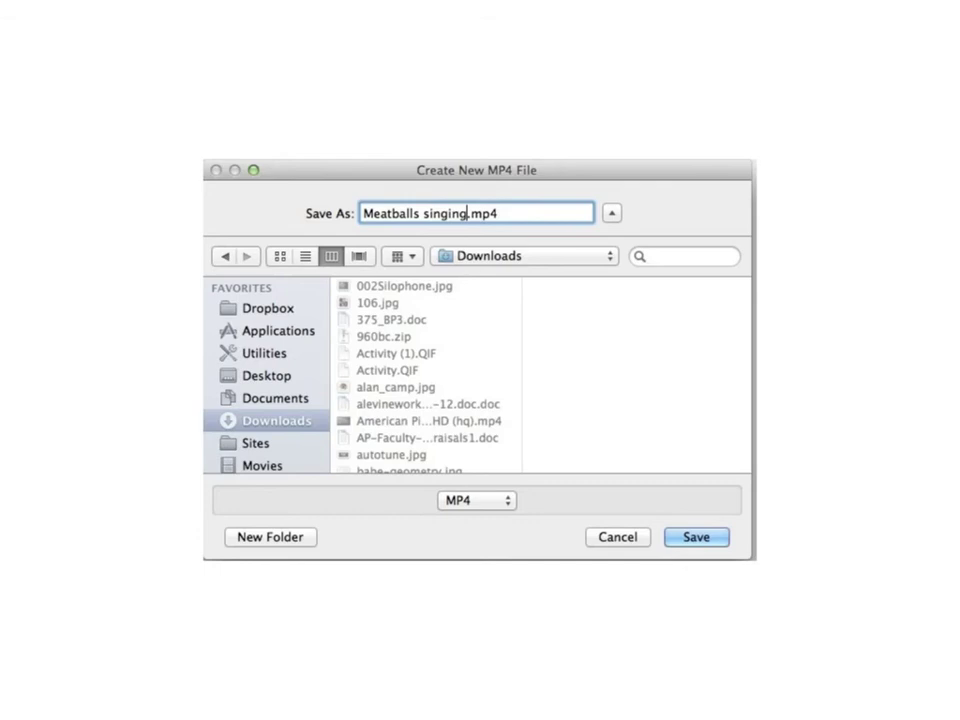
- Save the clip as Meatballs singing.mp4 in Downloads
{"action": "left_click", "coordinate": [376, 92]}
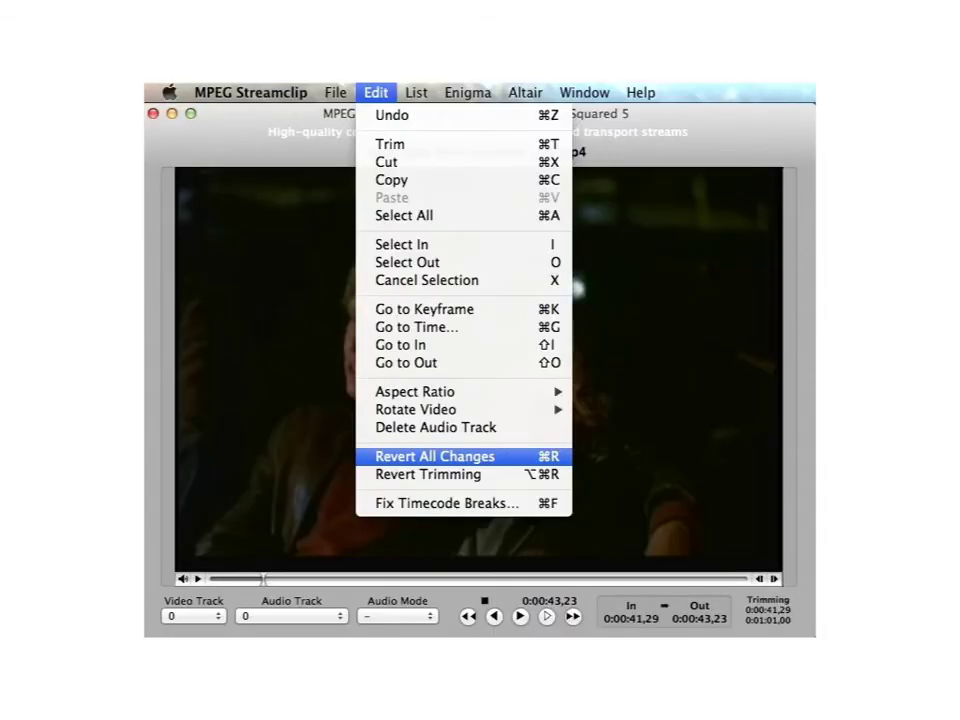